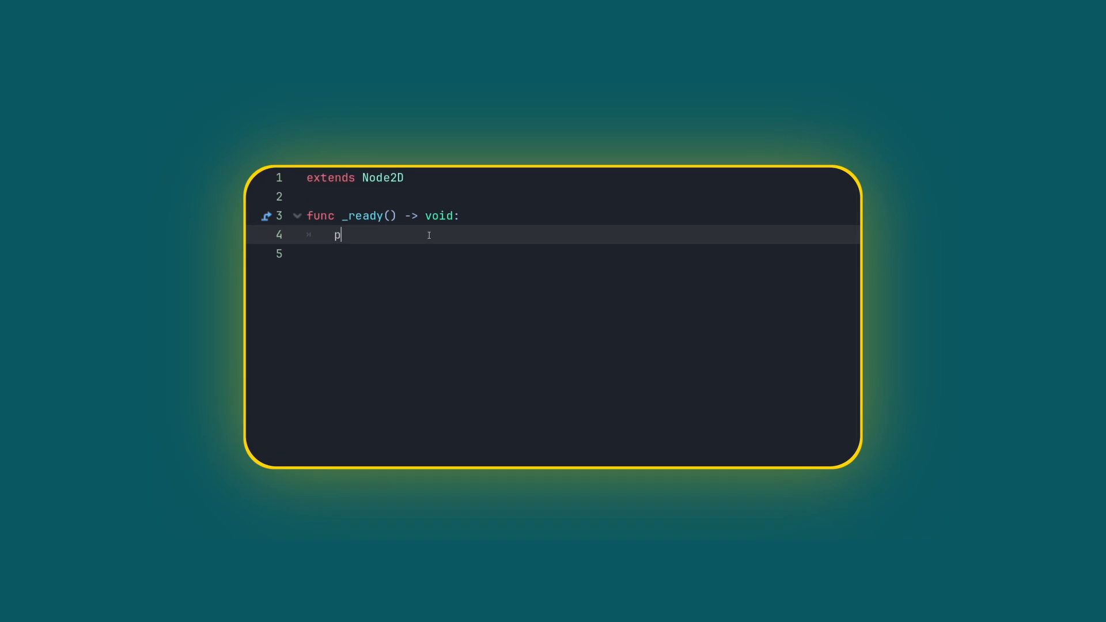
# Step: Declare var a : int = 0 and have _ready() set a = a + 1
pyautogui.write('var')
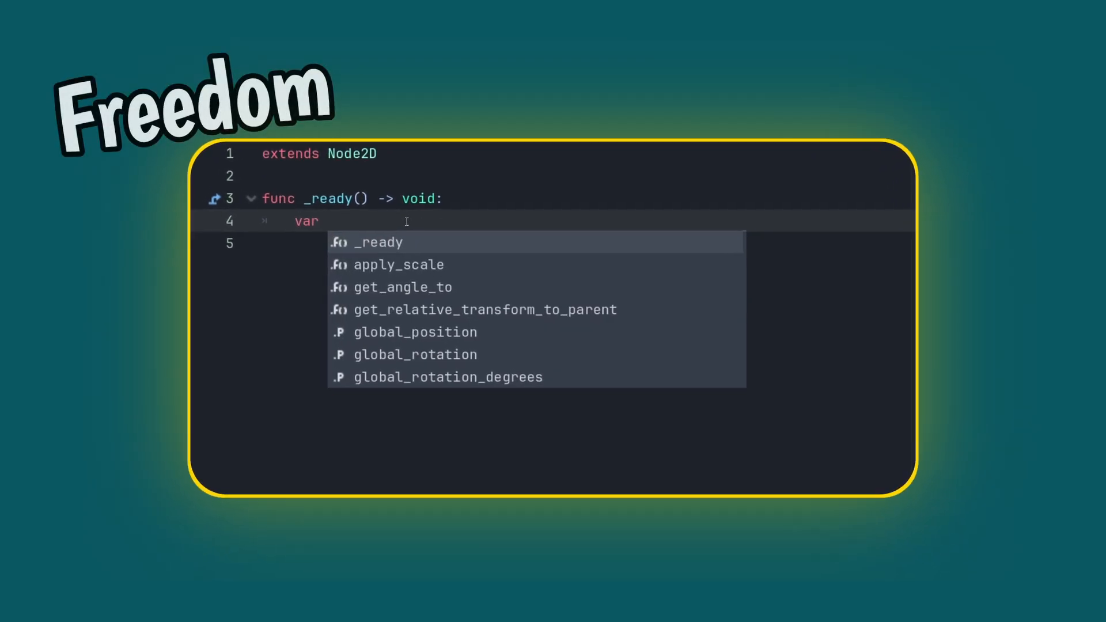
pyautogui.write('my_variabl')
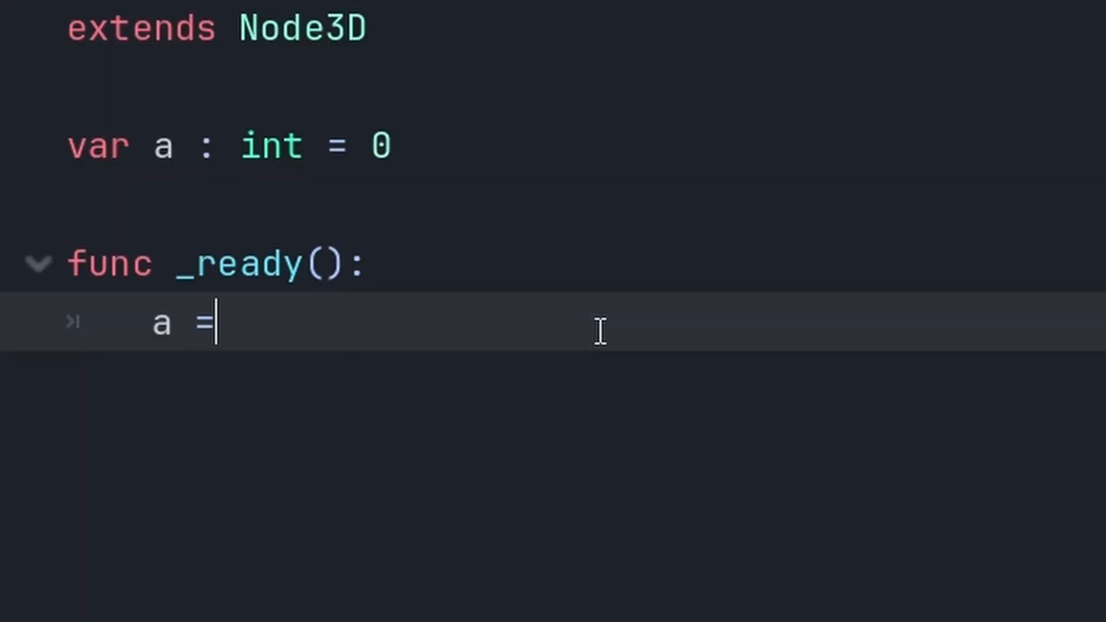
pyautogui.write('a + 1')
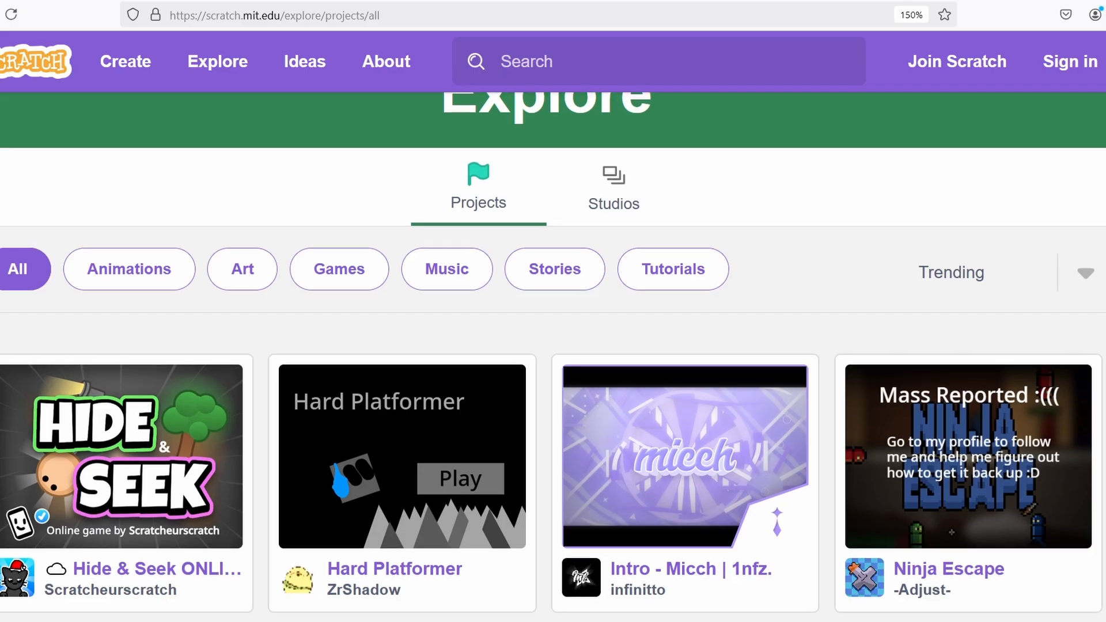
pyautogui.scroll(-3)
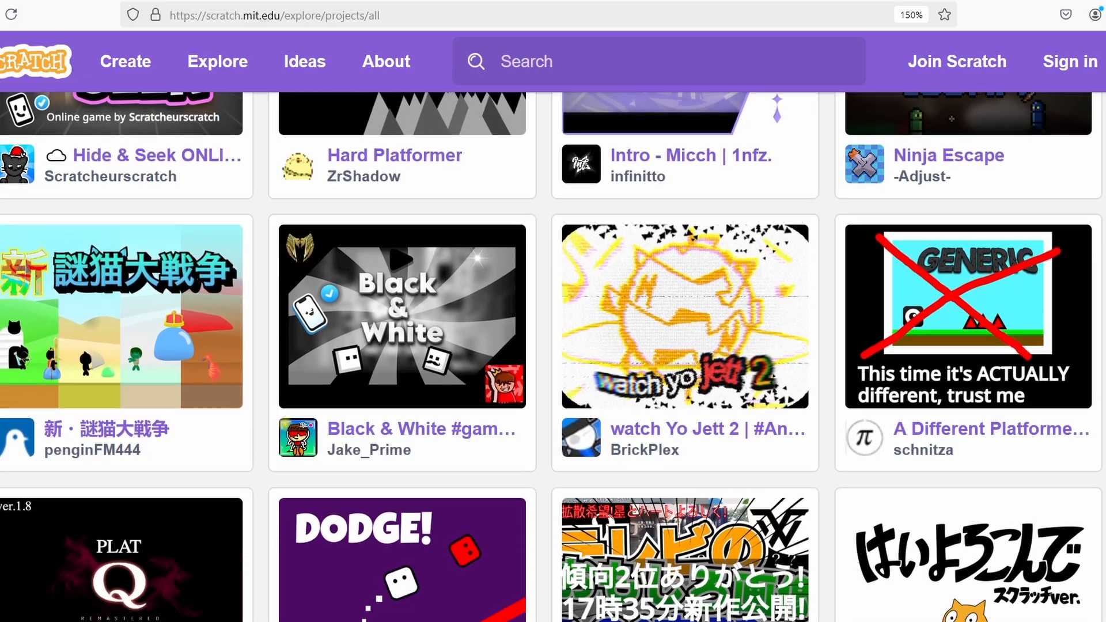
pyautogui.scroll(-3)
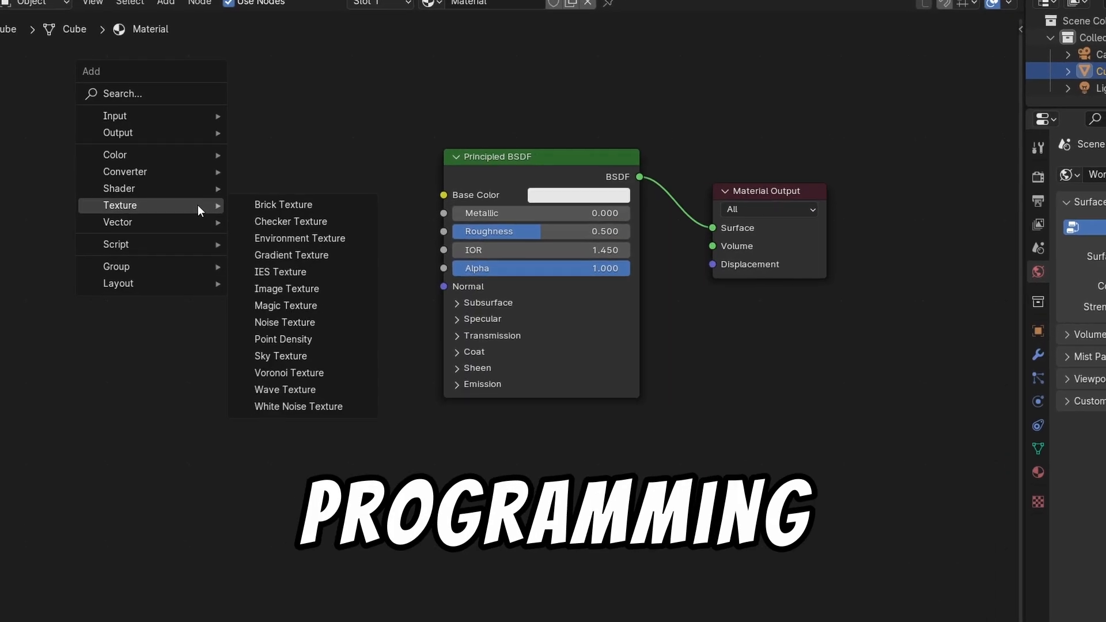
# Step: Show the Texture submenu of nodes addable to the cube's material
pyautogui.click(283, 205)
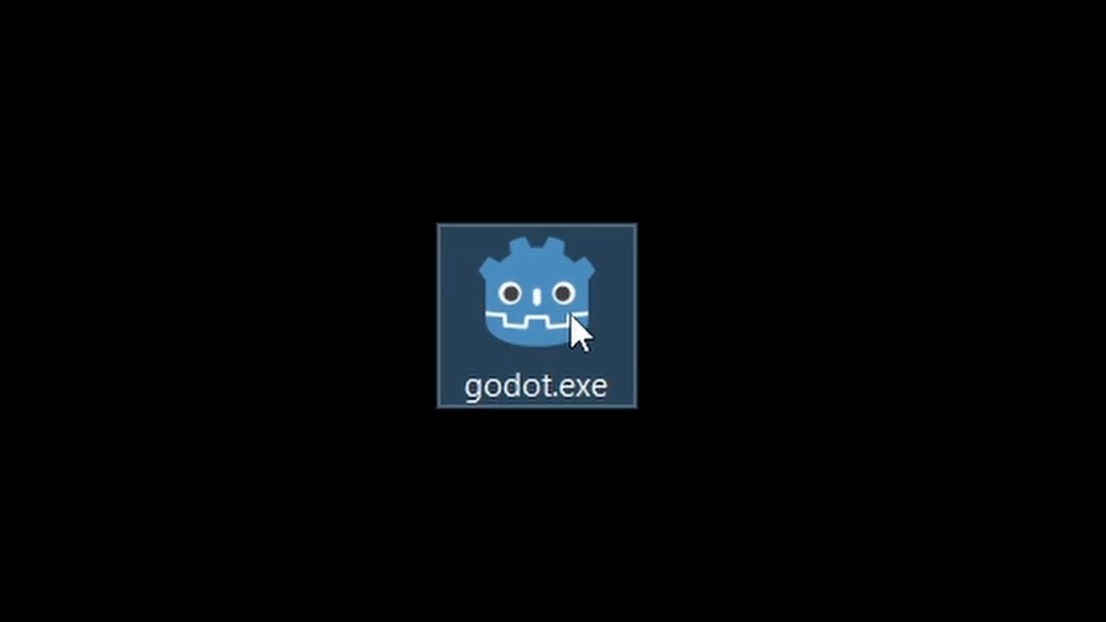
# Step: Launch godot.exe and drag gnd.png into the 2D viewport as a Sprite2D
pyautogui.doubleClick(535, 307)
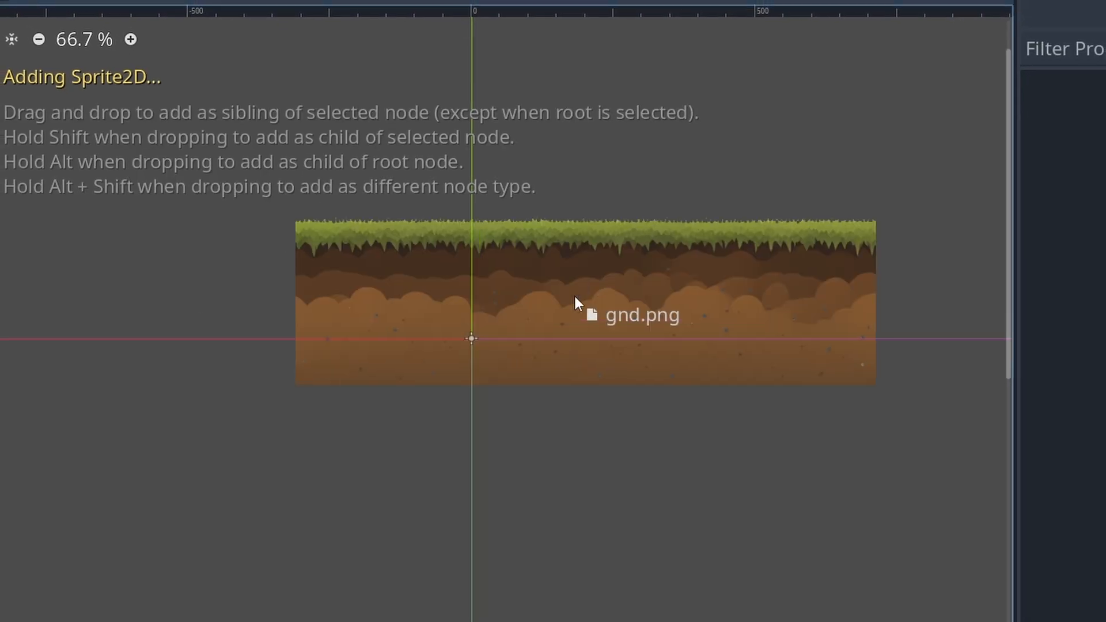
pyautogui.moveTo(578, 303); pyautogui.dragTo(485, 333)
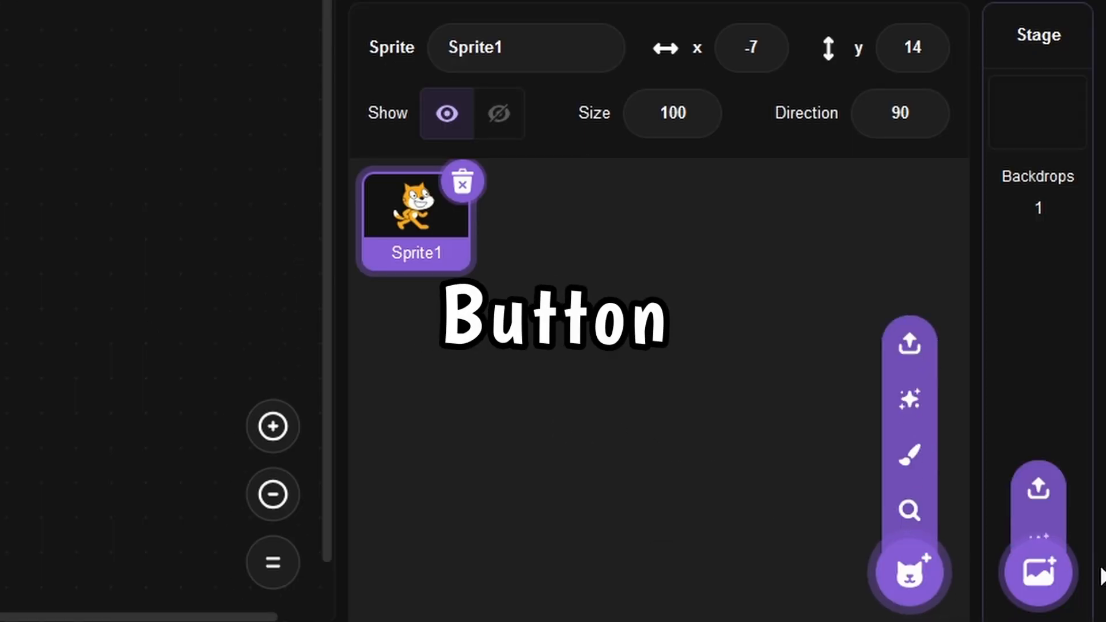
# Step: Add the green-hills backdrop, run the project and try the full-screen stage
pyautogui.click(1037, 568)
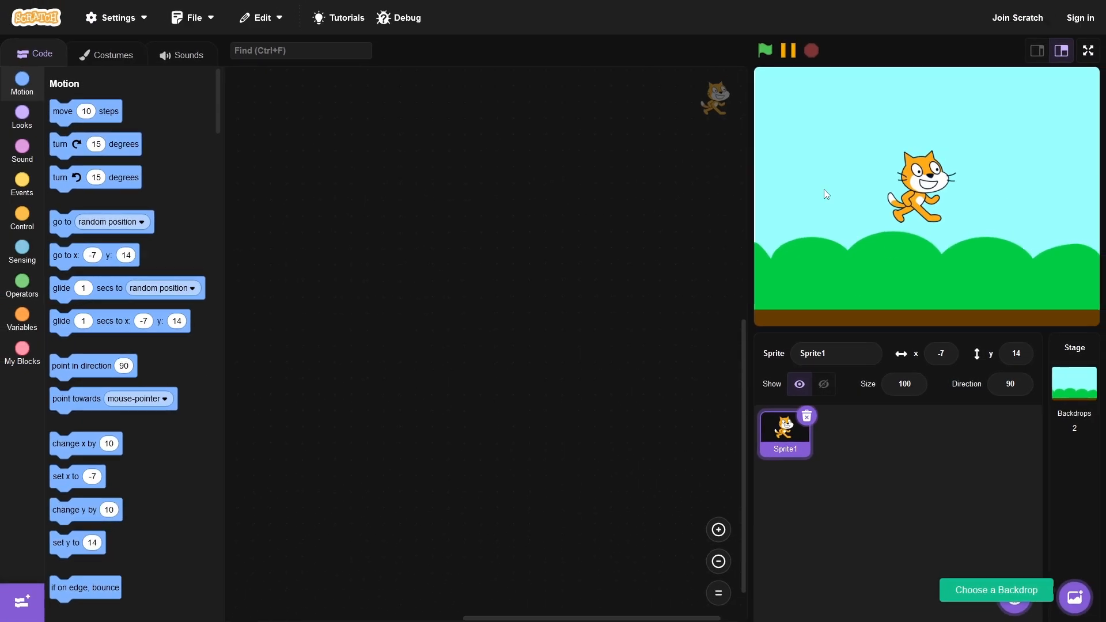
pyautogui.click(765, 50)
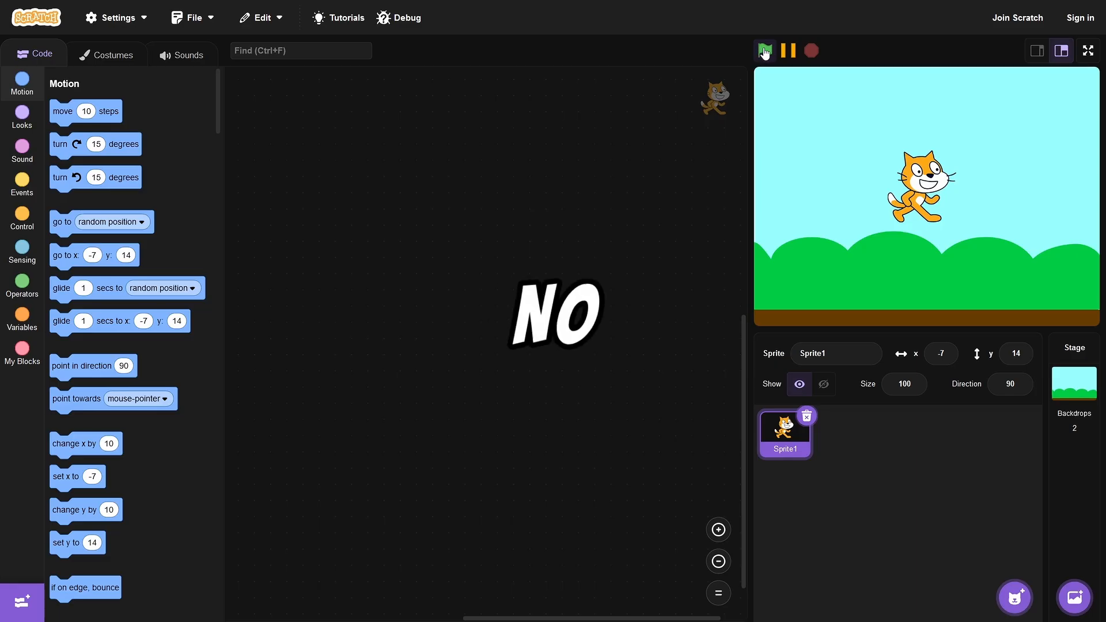
pyautogui.click(1086, 49)
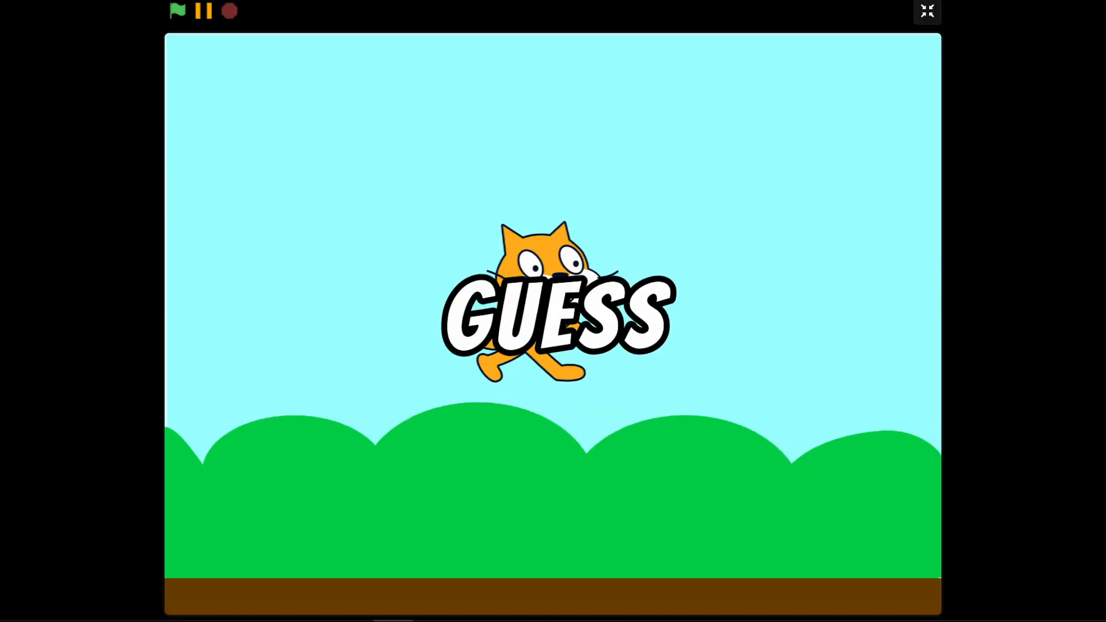
pyautogui.click(926, 12)
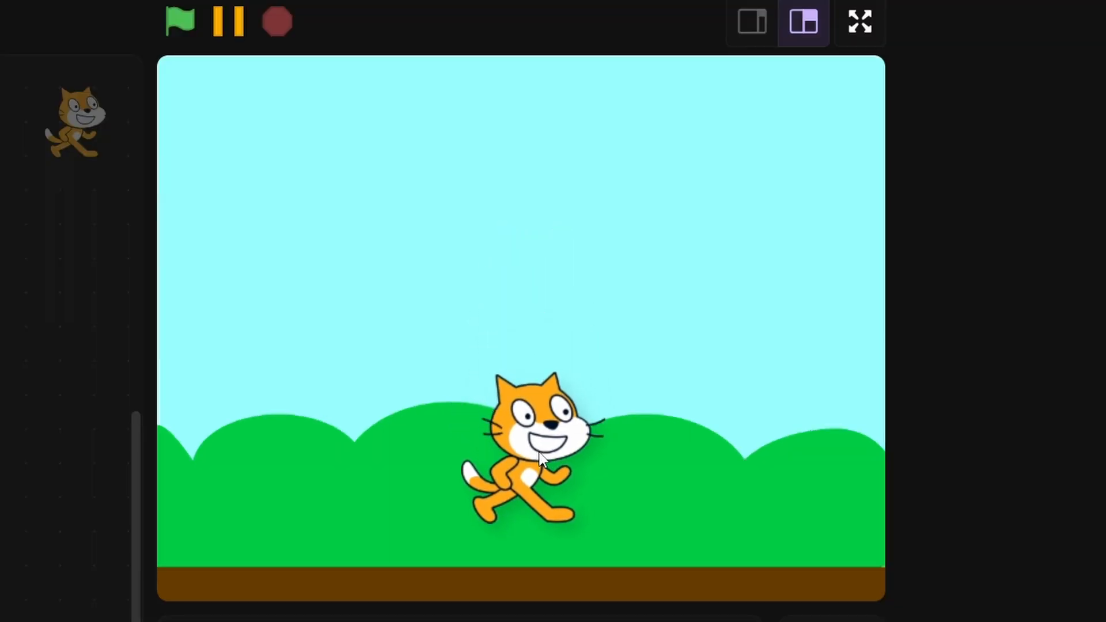
pyautogui.click(858, 21)
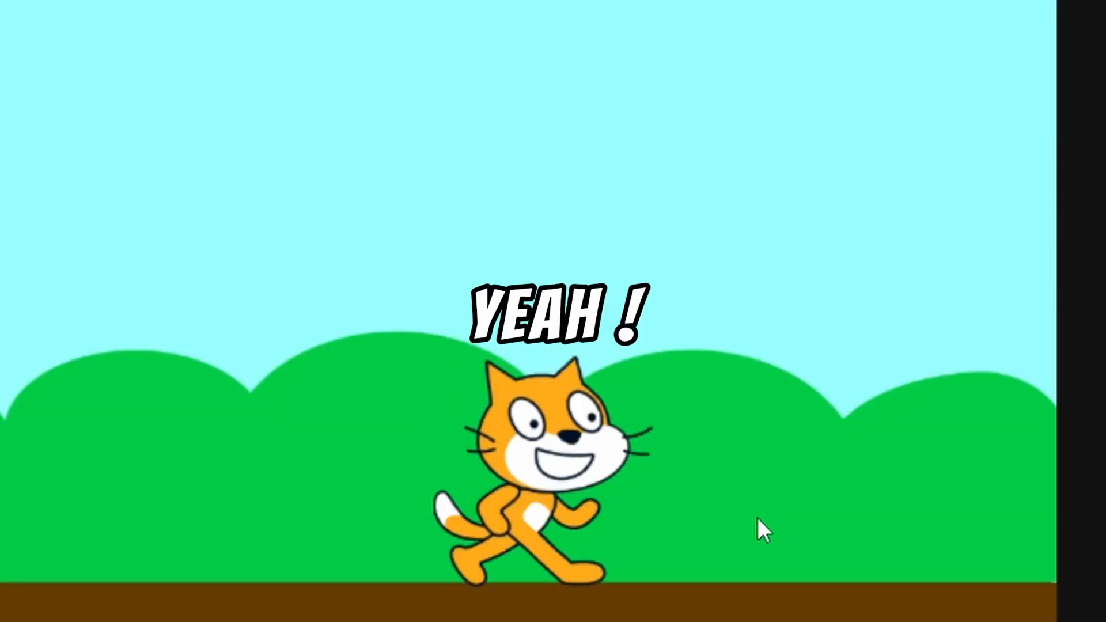
pyautogui.click(1007, 42)
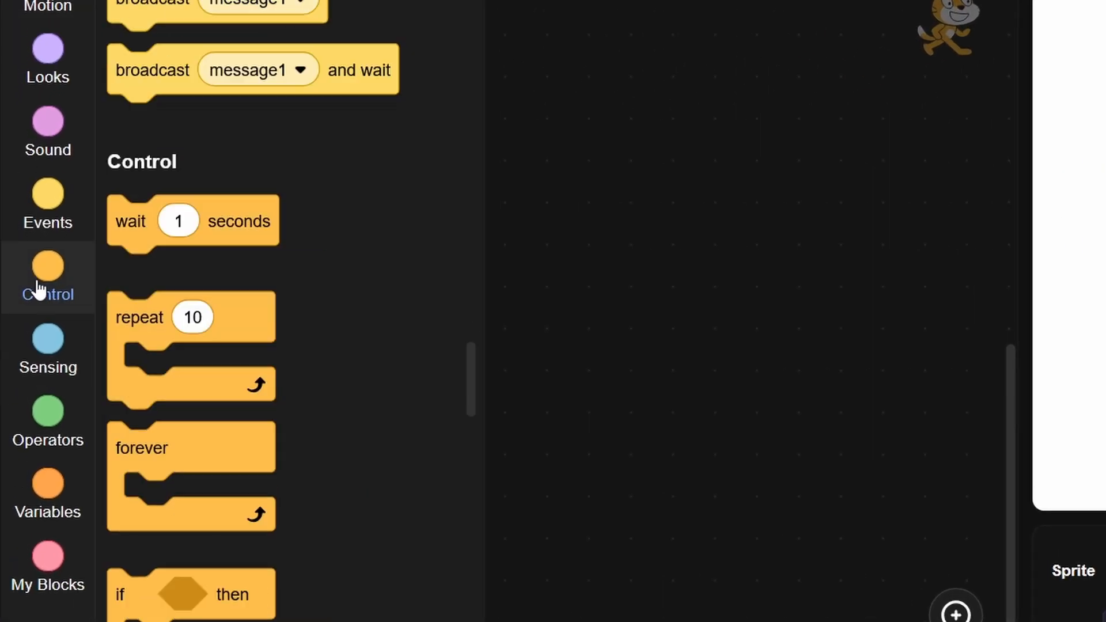
# Step: Build the a/d key script moving the cat -3 and 3 steps, and run it once
pyautogui.scroll(-3)
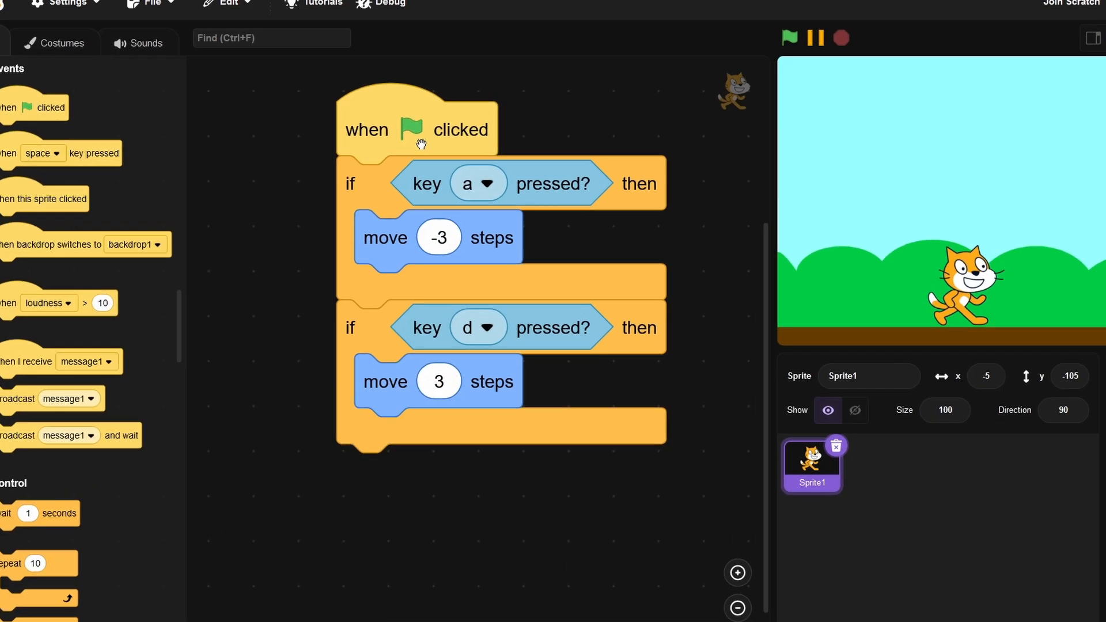
pyautogui.click(1022, 97)
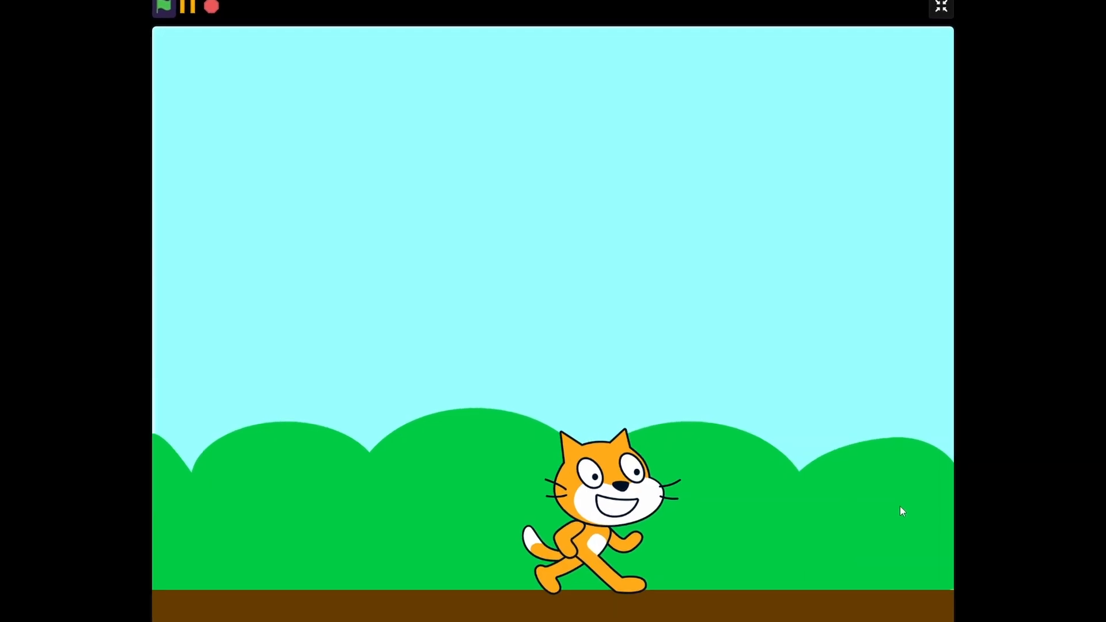
# Step: Run the project on the full-screen stage to test the cat's movement
pyautogui.click(940, 8)
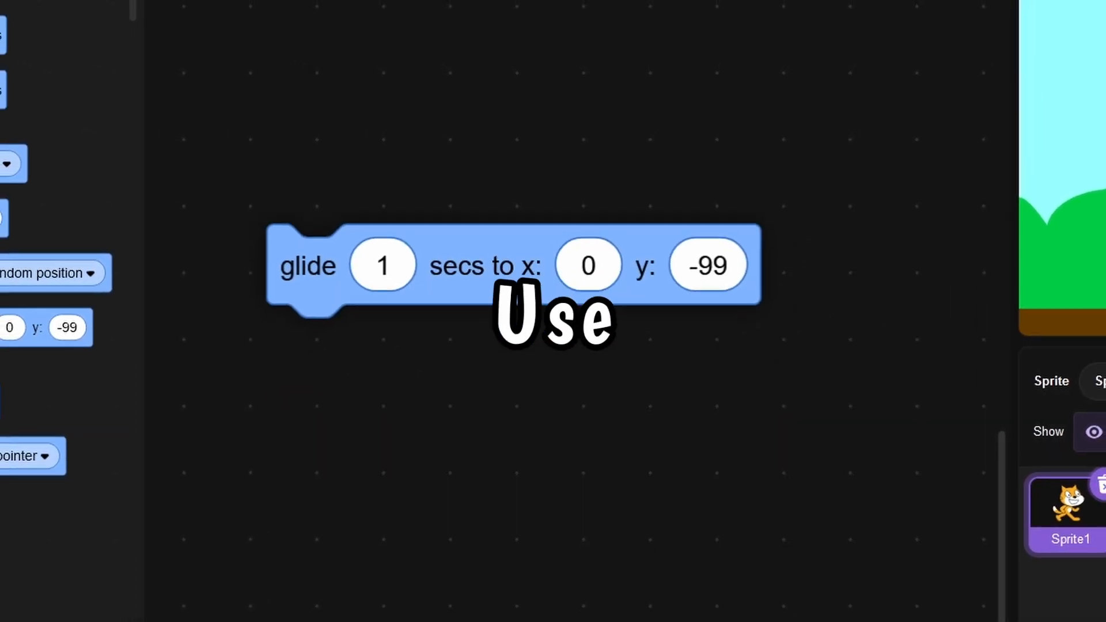
# Step: Run the 'glide 1 secs to x: 0 y: -99' block to test the jump
pyautogui.click(886, 15)
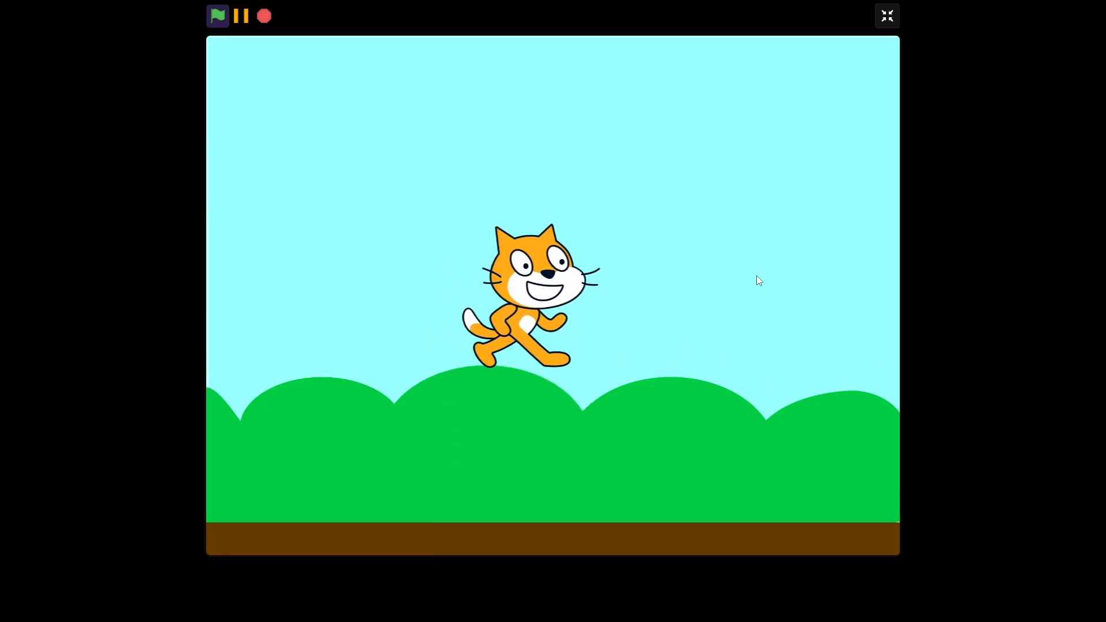
# Step: Check the glide jump script, play full screen, then return to the code
pyautogui.click(886, 15)
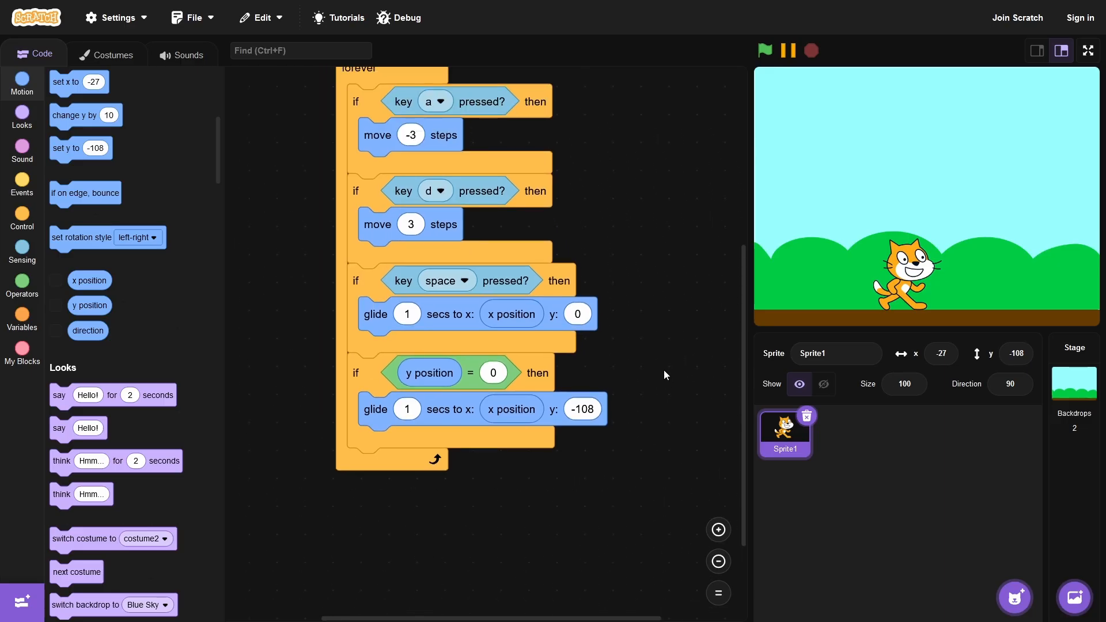
pyautogui.click(1086, 50)
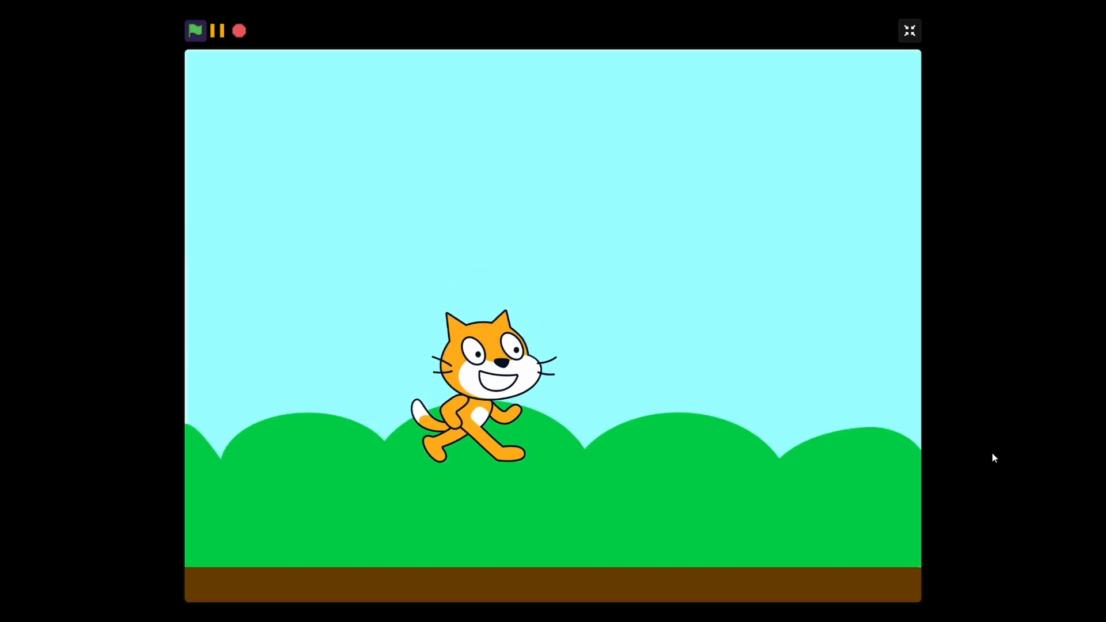
pyautogui.click(909, 30)
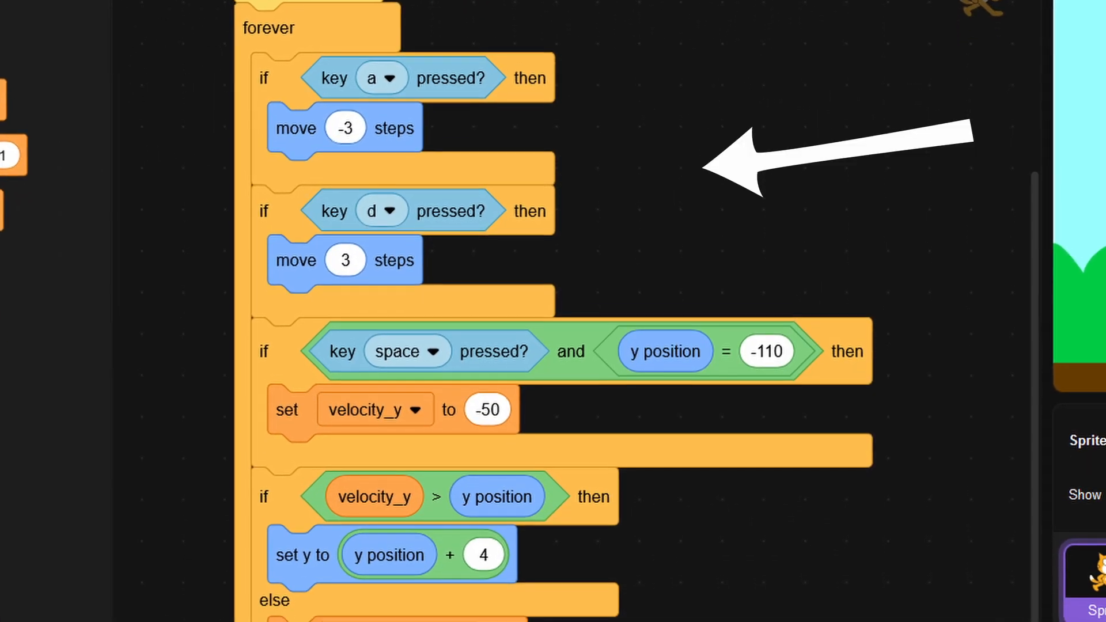
# Step: Rebuild the jump with velocity_y set when space is pressed at y -110, raising y by 4
pyautogui.scroll(-3)
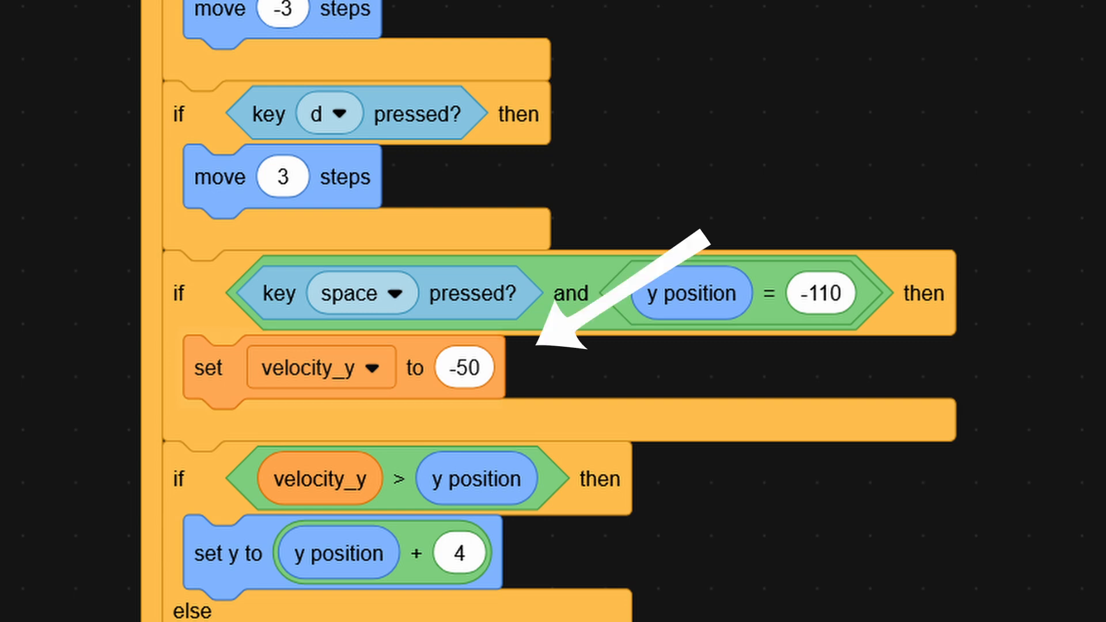
pyautogui.scroll(-3)
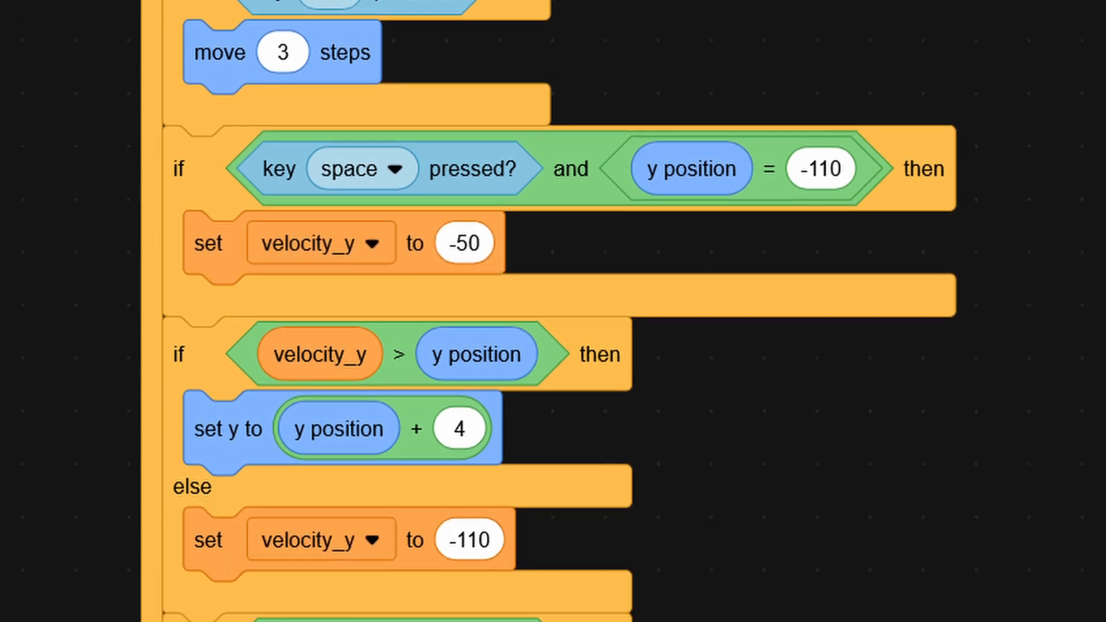
pyautogui.scroll(-3)
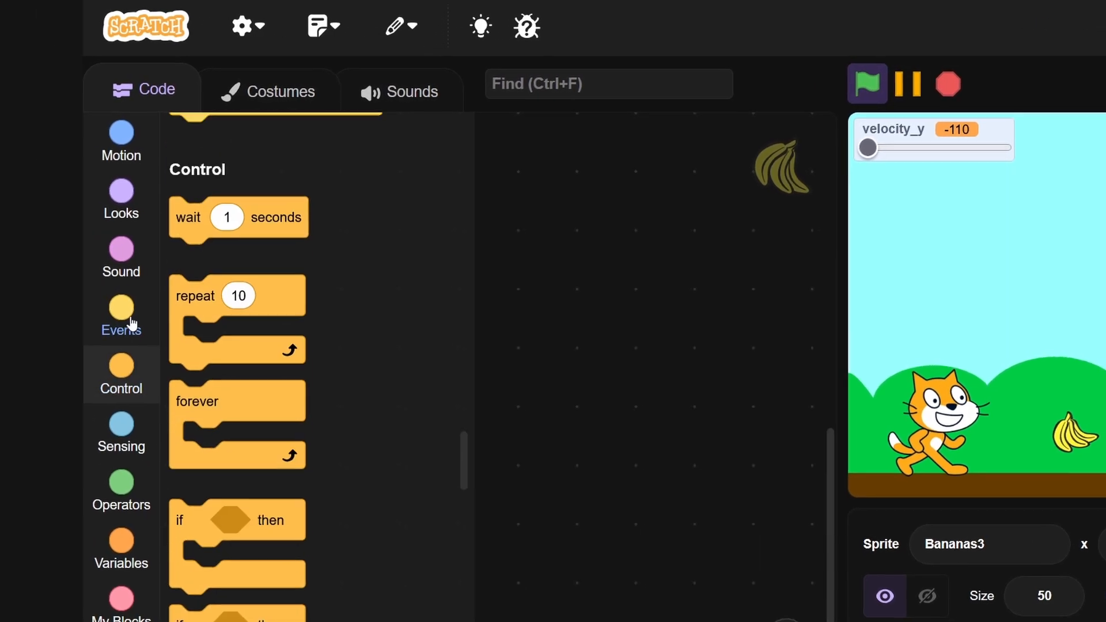
# Step: Browse the Events palette for blocks to handle the Bananas sprite
pyautogui.click(121, 433)
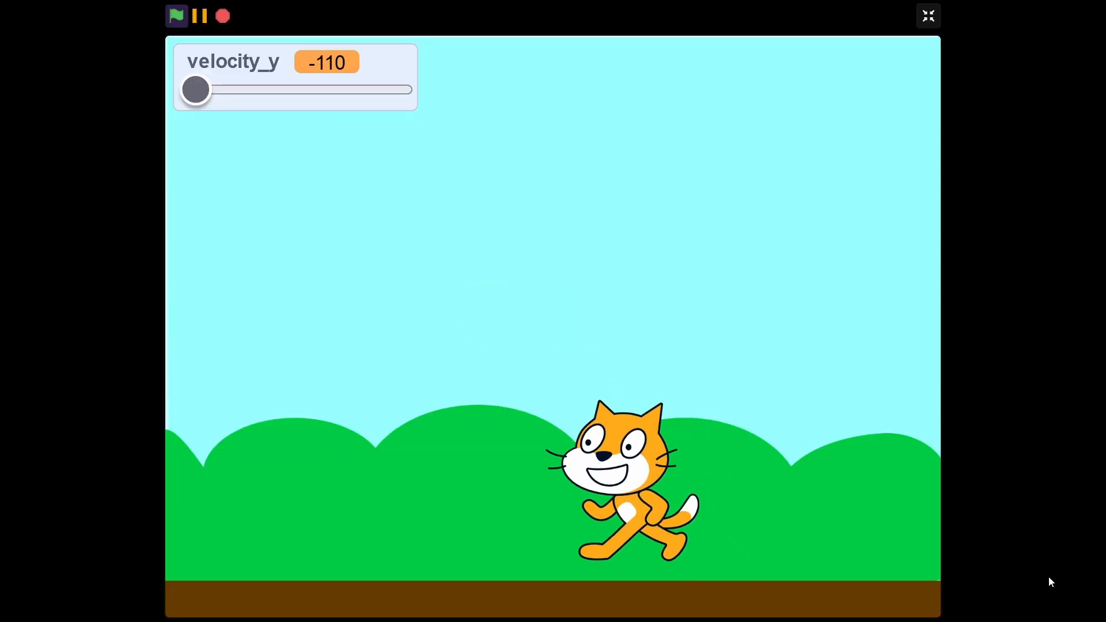
# Step: Leave full-screen and show the Bananas2 and Bananas4 sprites so three bananas sit on the ground
pyautogui.click(928, 15)
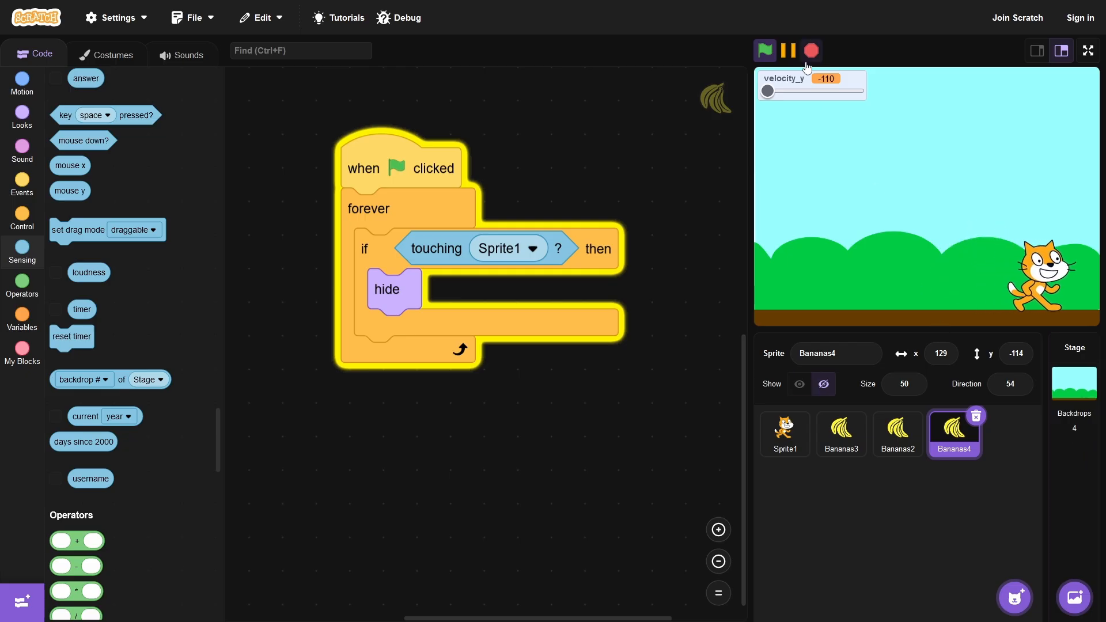
pyautogui.click(810, 49)
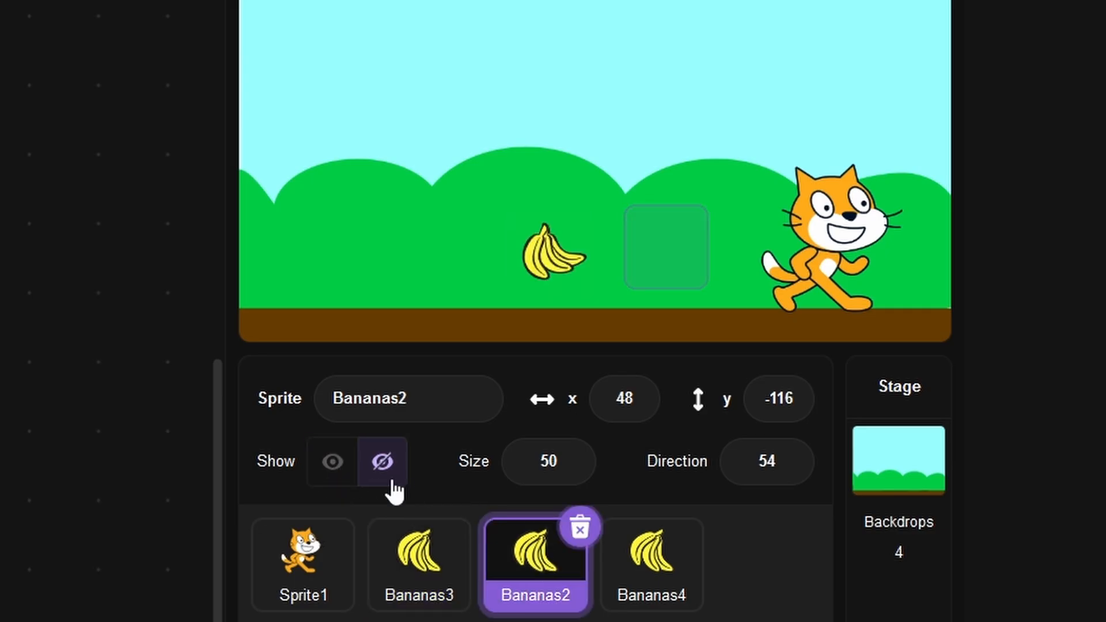
pyautogui.click(332, 461)
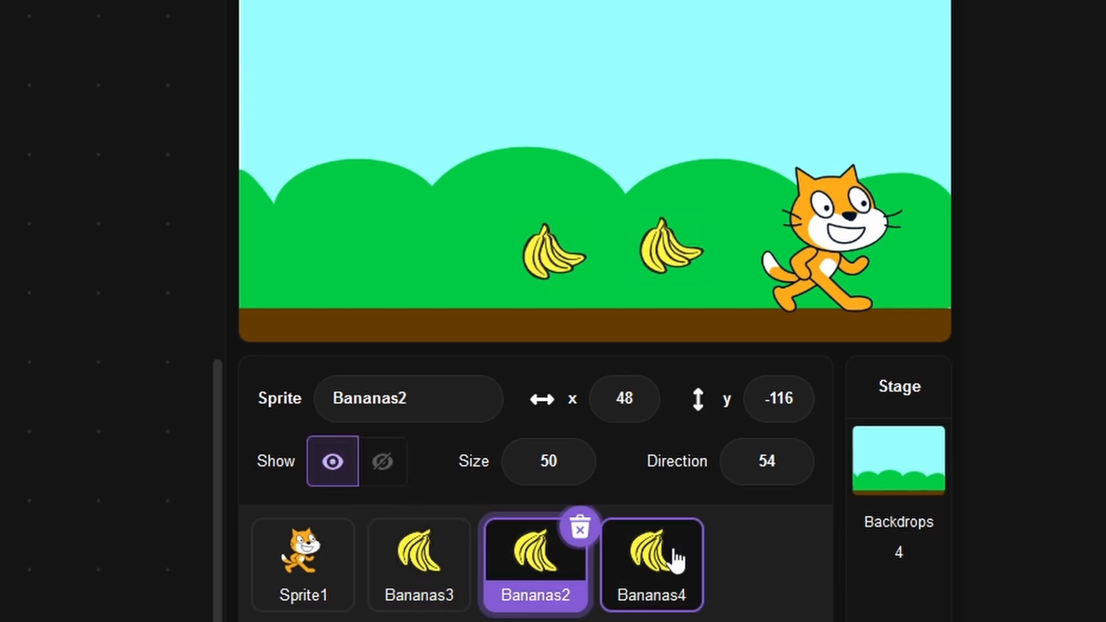
pyautogui.click(650, 565)
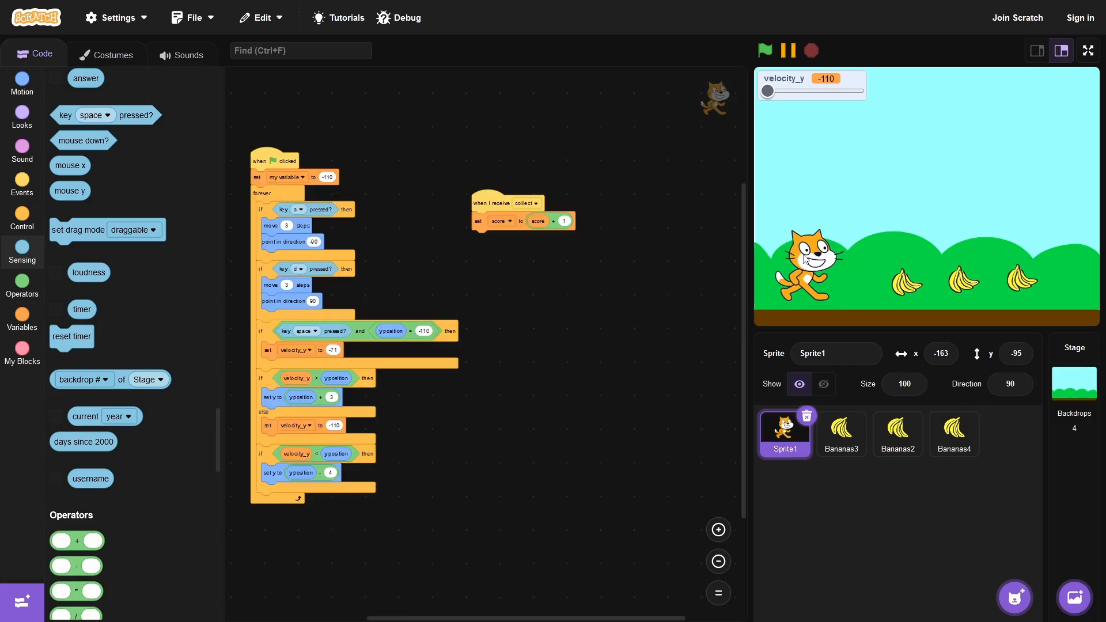
pyautogui.click(841, 433)
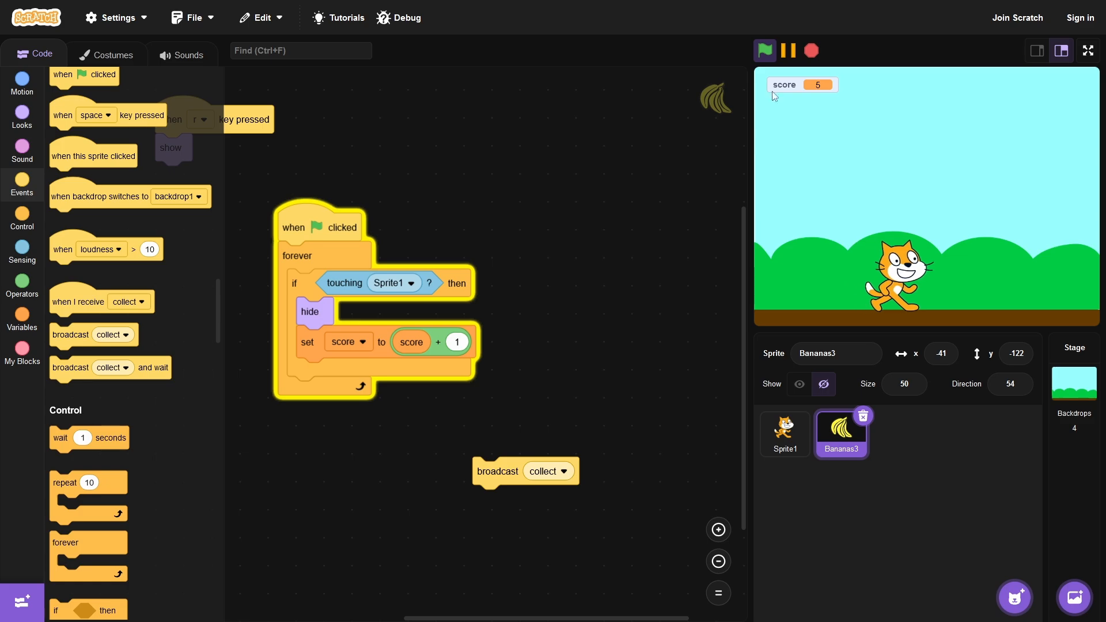
# Step: Run the game with the green flag to check the score rises when a banana is touched
pyautogui.click(1086, 50)
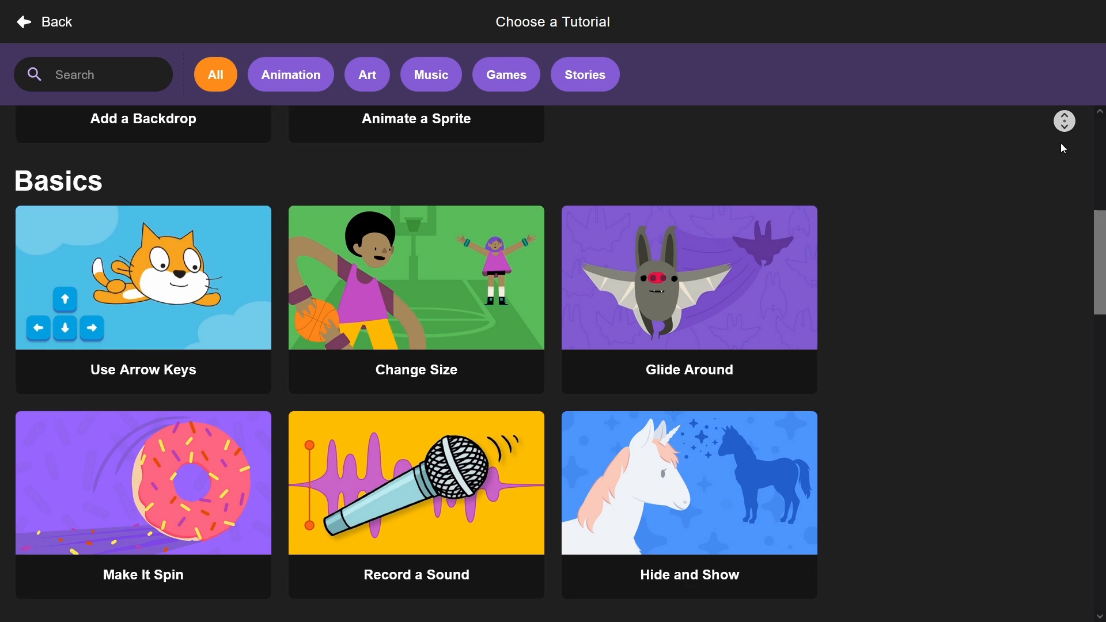
# Step: Scroll Sprite1's script to the forever loop holding the 'if score = 4' reset and next-backdrop logic
pyautogui.scroll(-3)
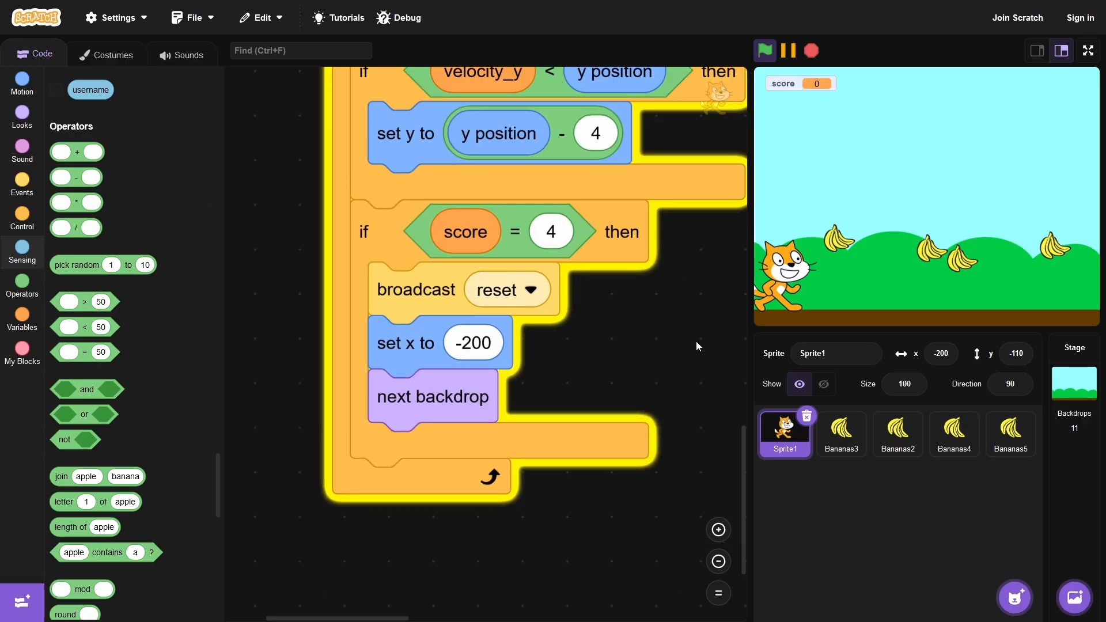
# Step: Play the game full-screen on the desert backdrop with score 0 and three bananas
pyautogui.scroll(-3)
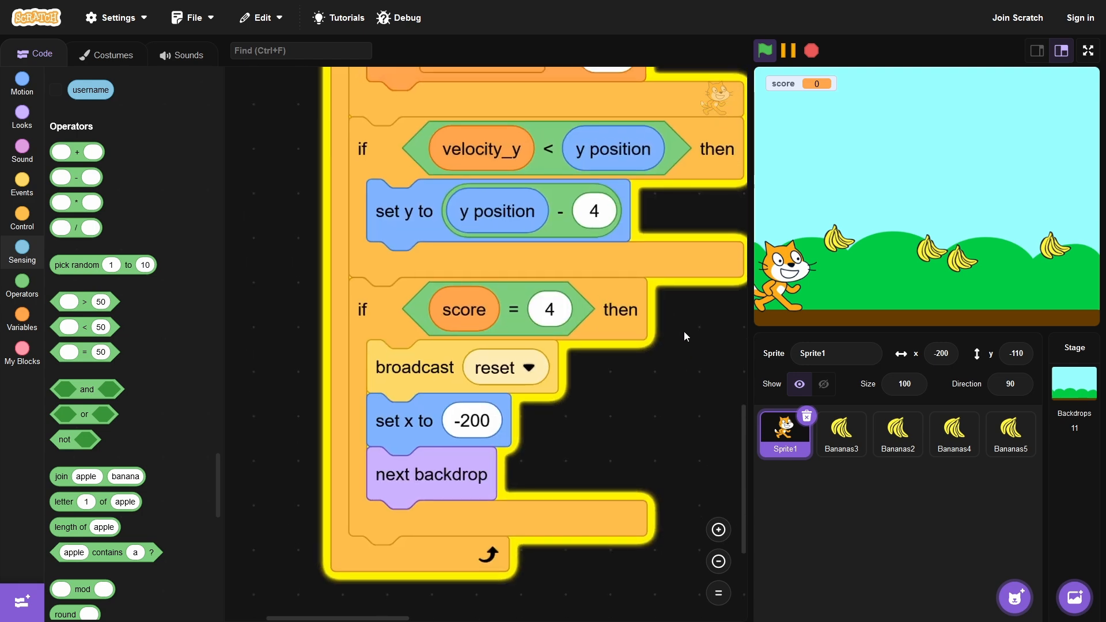
pyautogui.click(1087, 50)
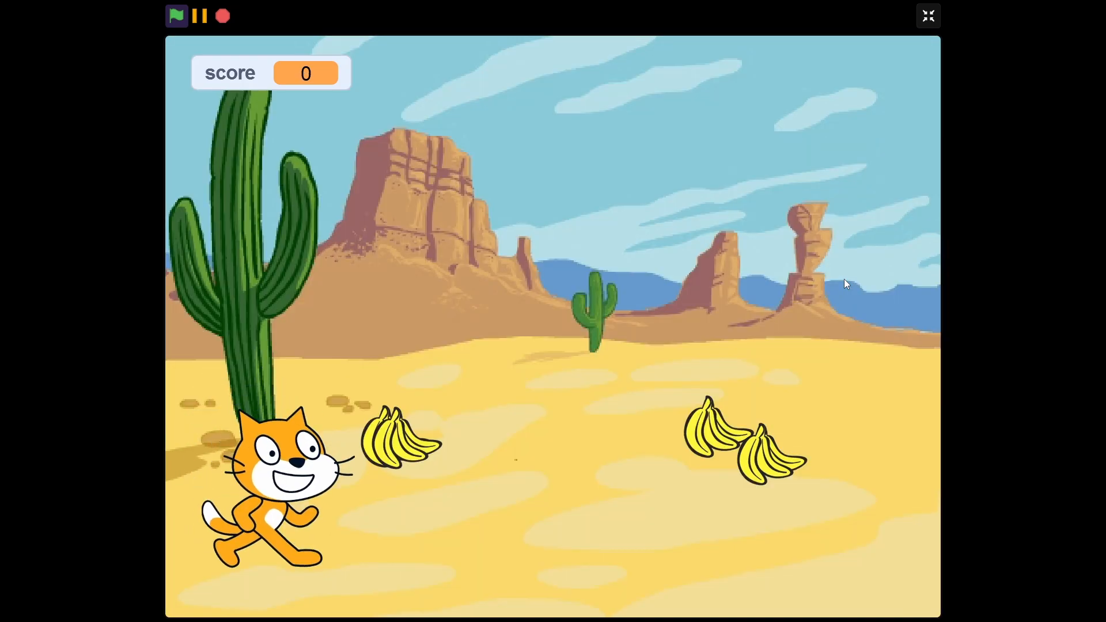